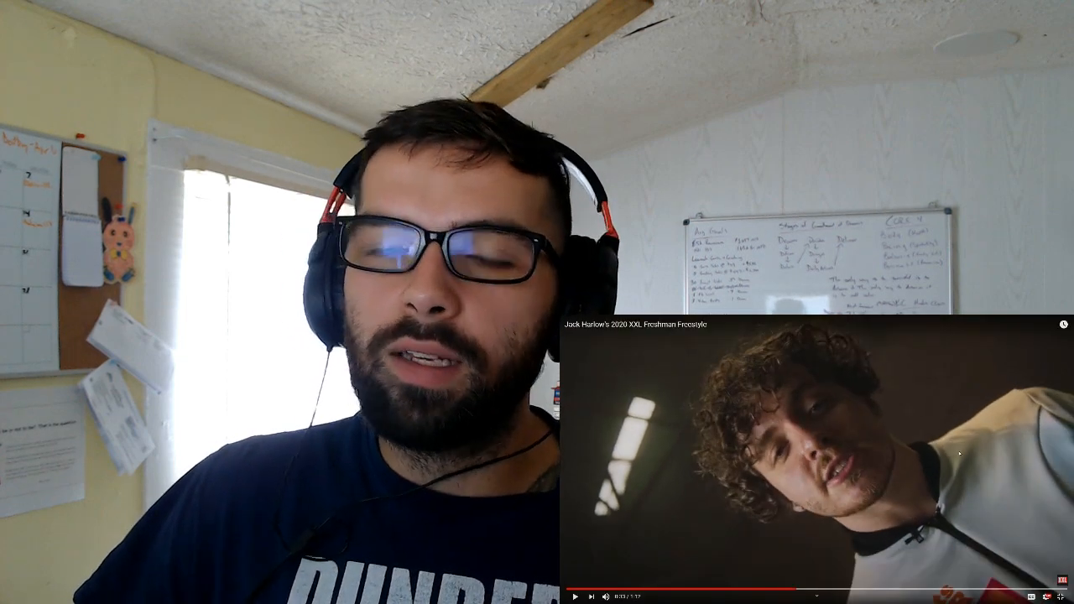
# - Open Polo G's 2020 XXL Freshman Freestyle from the YouTube search results
pyautogui.click(574, 596)
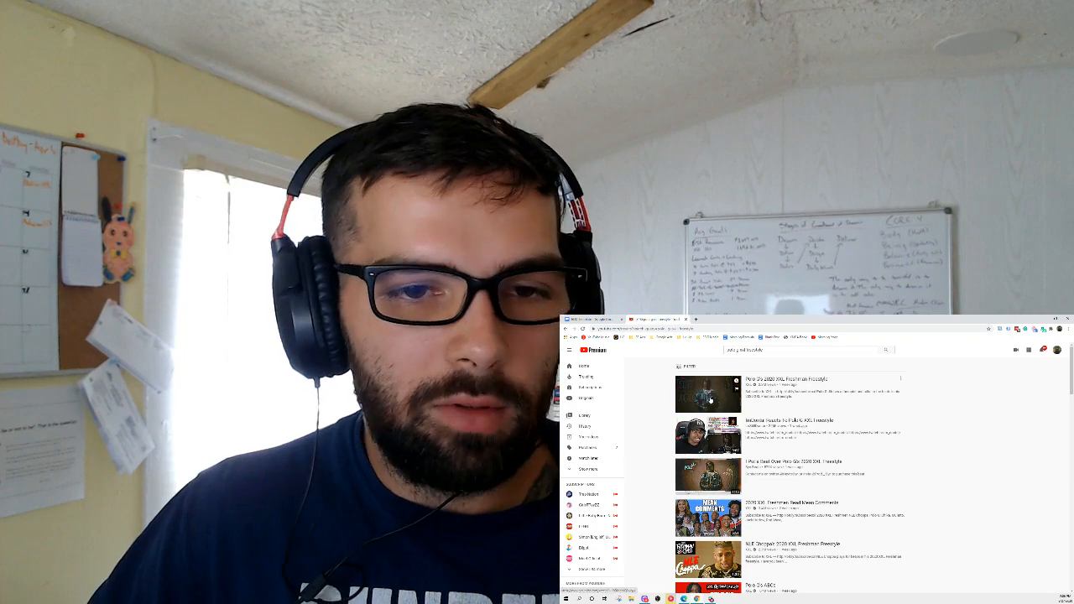
pyautogui.click(709, 394)
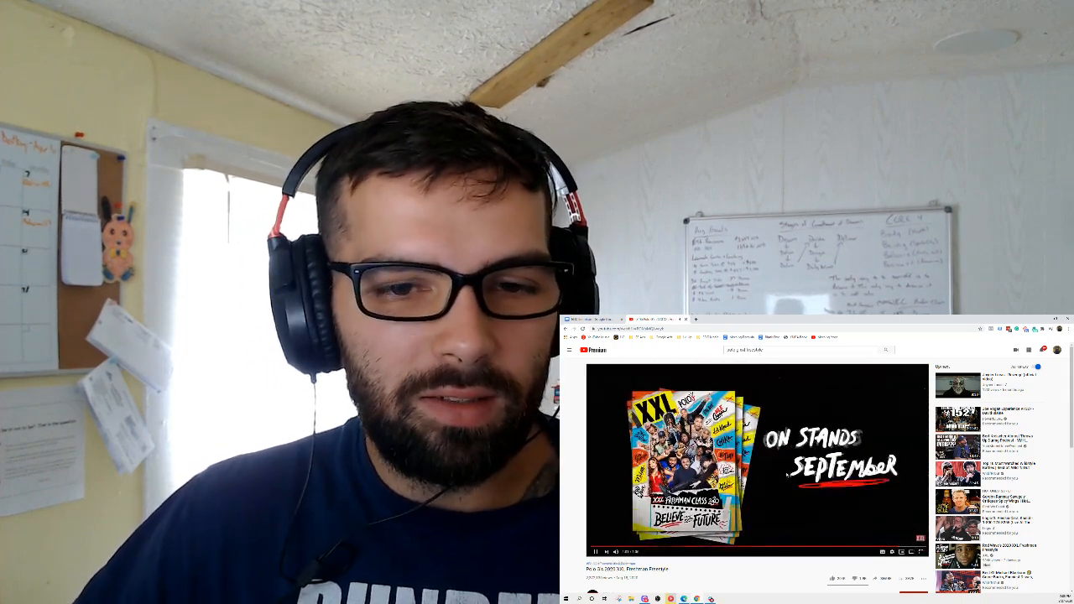
# - Start a new YouTube search while Polo G's freestyle page stays open
pyautogui.click(797, 350)
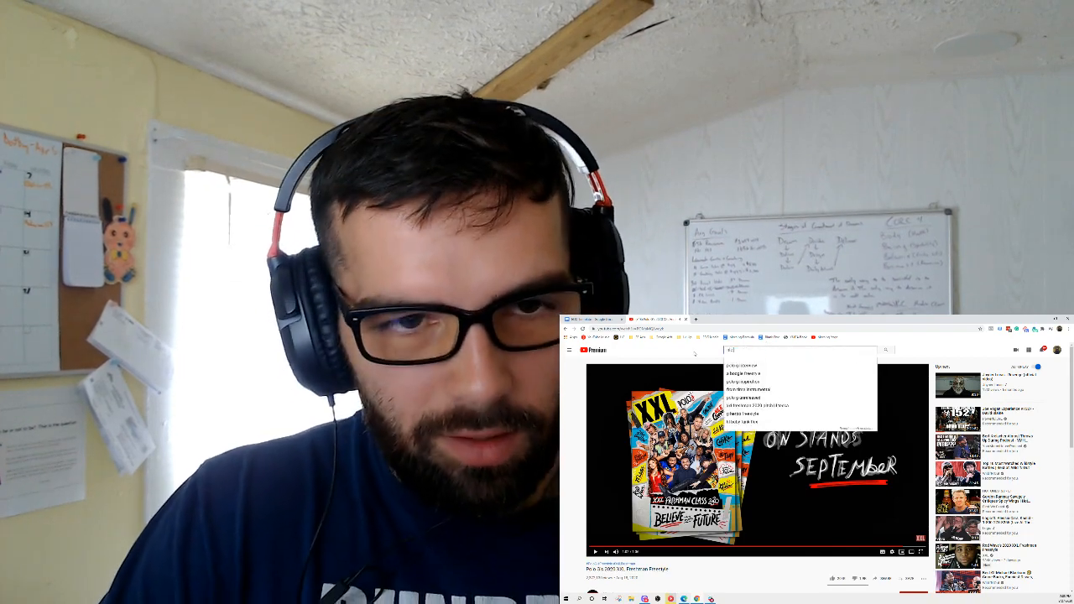